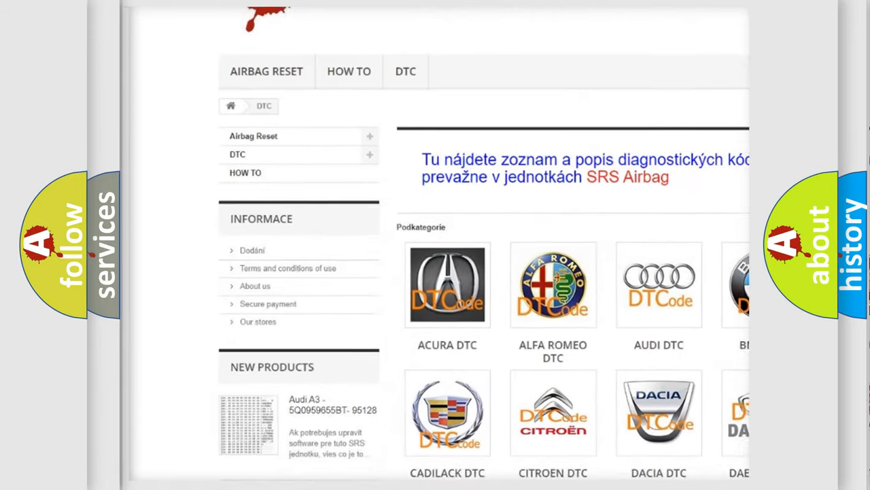
pyautogui.scroll(-3)
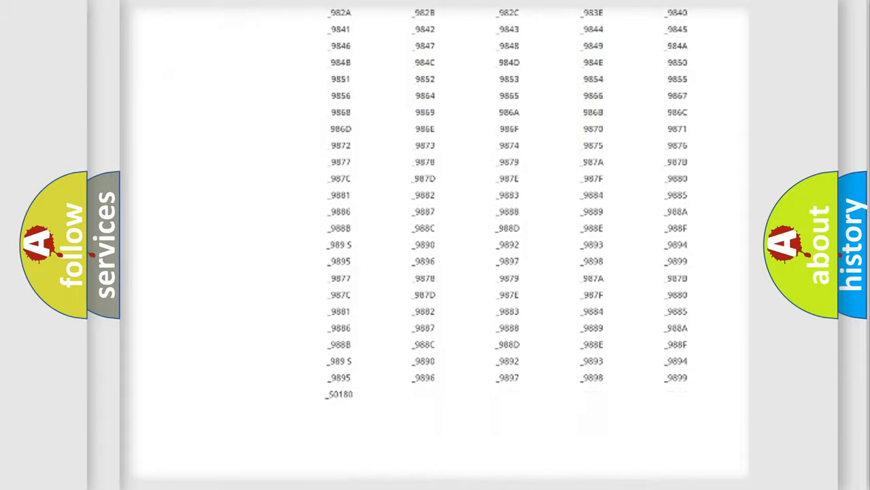
pyautogui.scroll(3)
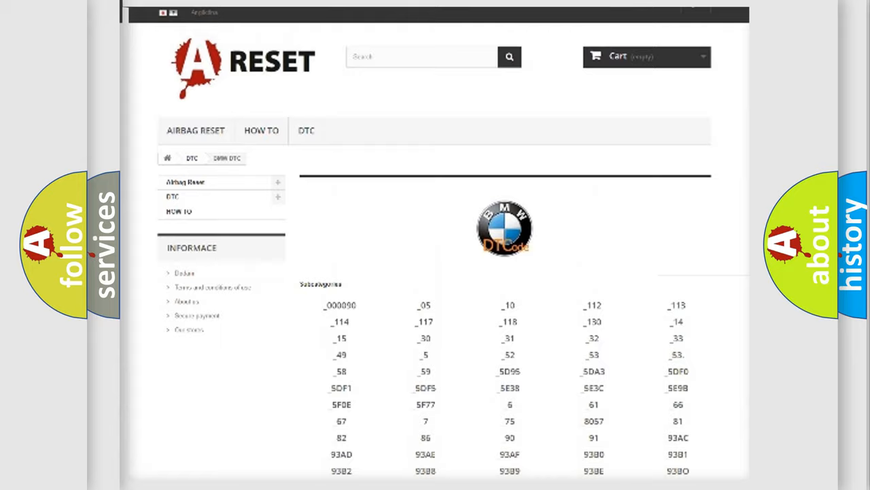